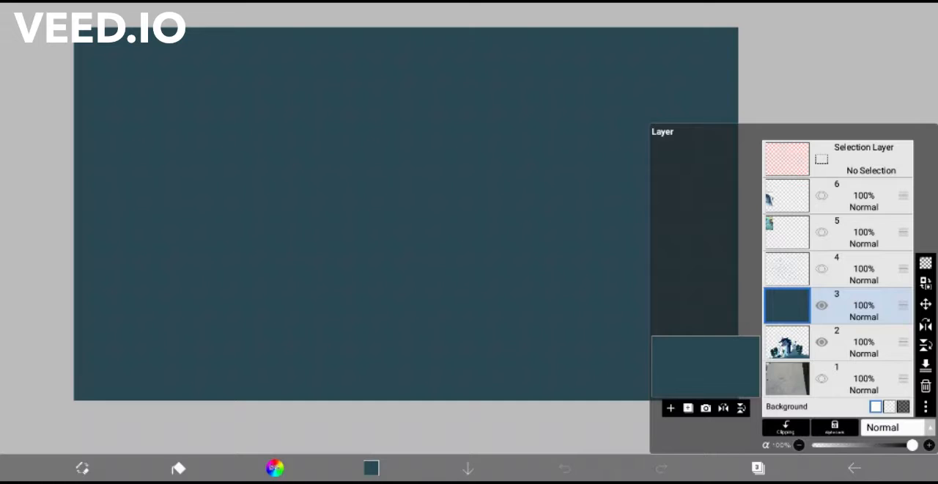
Step: Paint a dark grey-blue cloud band with rounded bottom bumps across the top of the canvas
drag(80, 161, 528, 72)
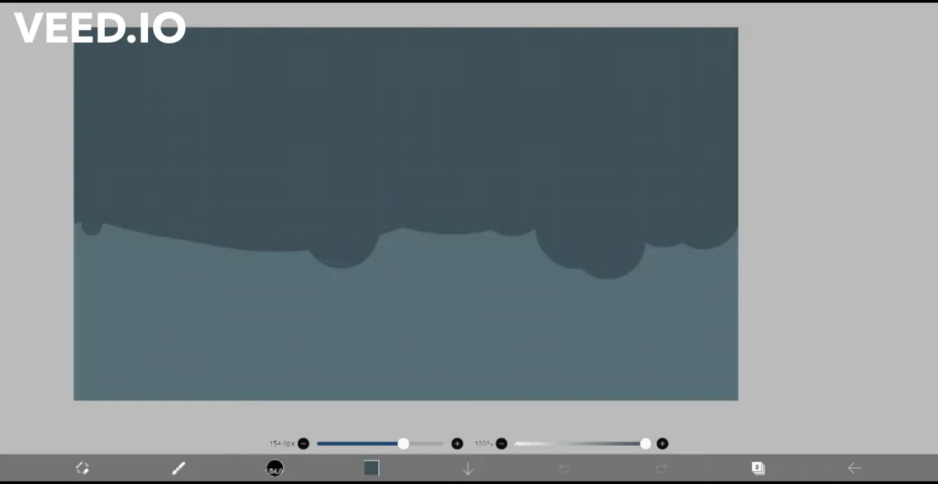
Step: Draw slanted light-blue rain lines over the sky, then select layer 6 in the Layer panel
click(758, 467)
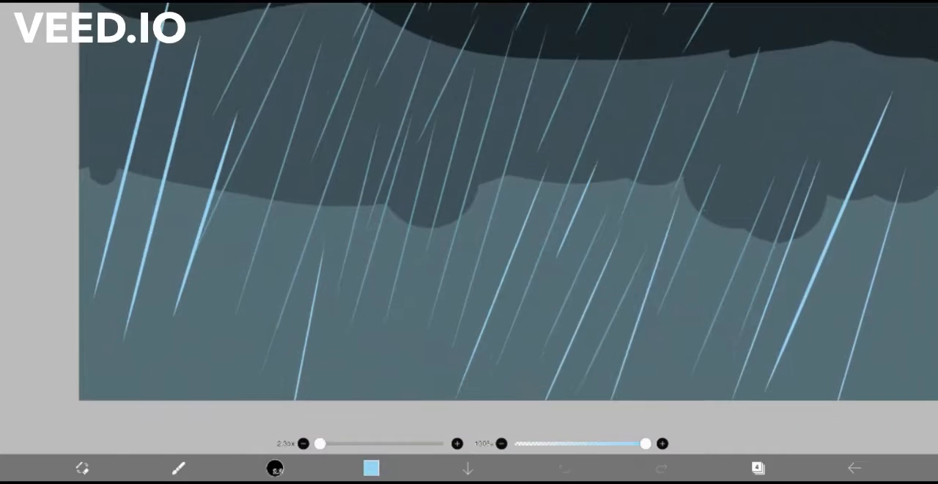
click(757, 467)
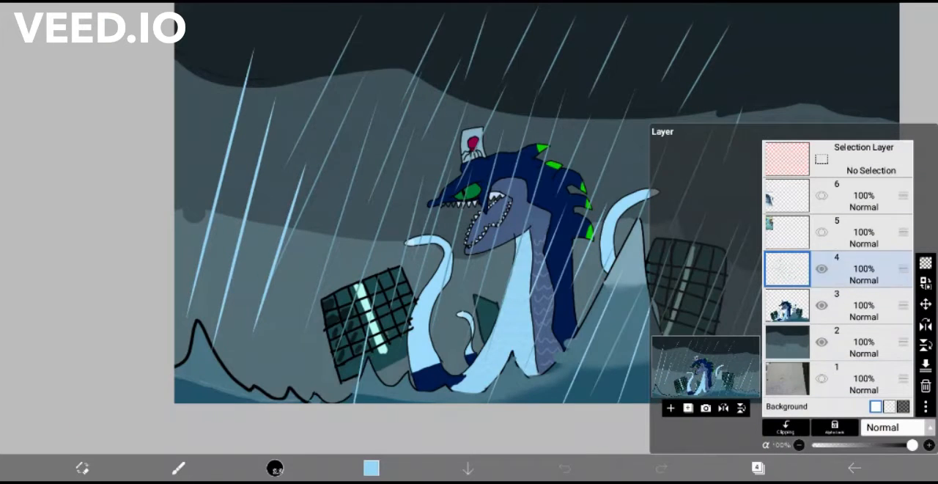
click(787, 195)
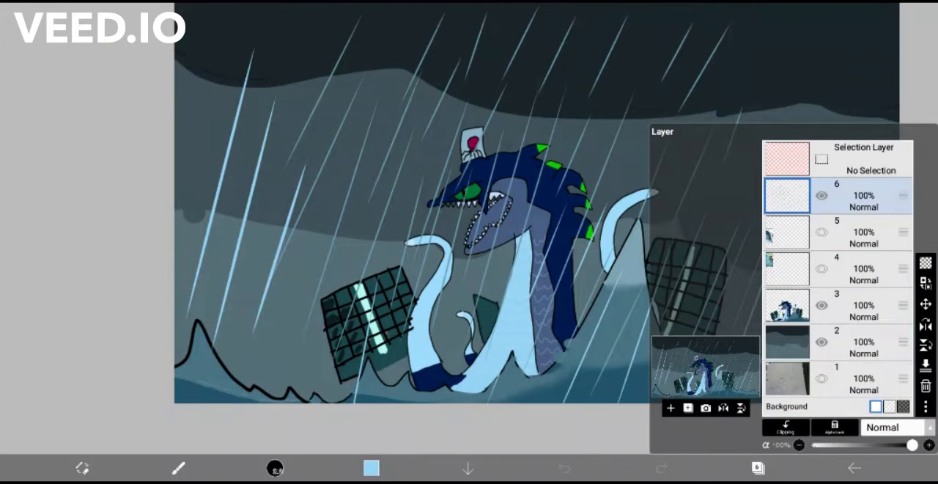